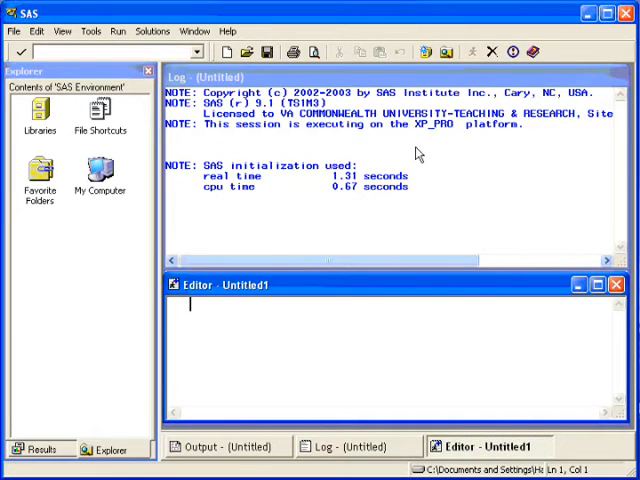
- Launch the Import Wizard from the File menu, keeping Excel 97/2000/2002 Workbook as source
click(12, 32)
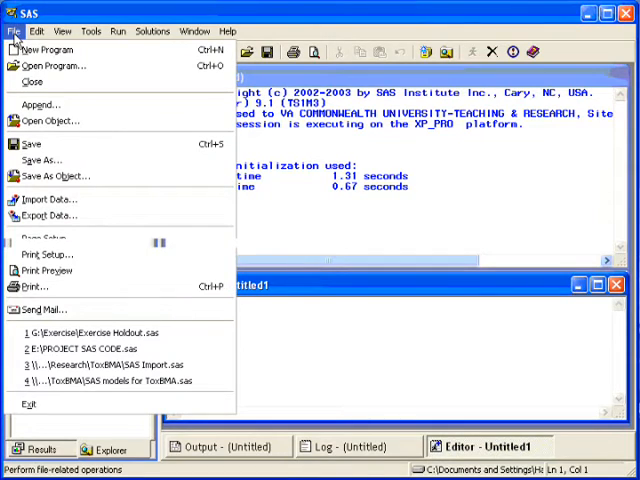
mouse_move(48, 238)
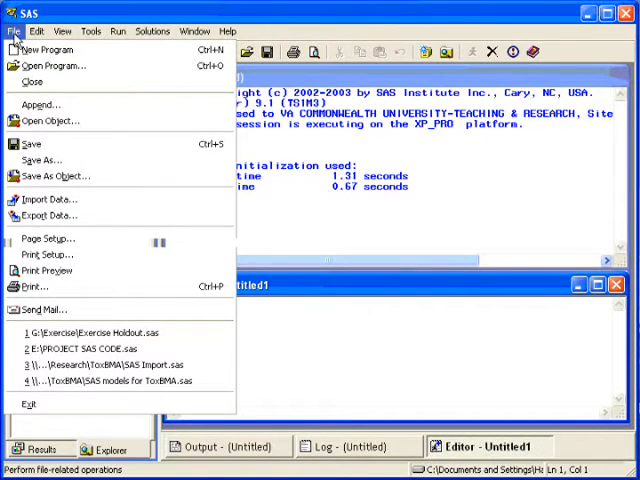
mouse_move(52, 66)
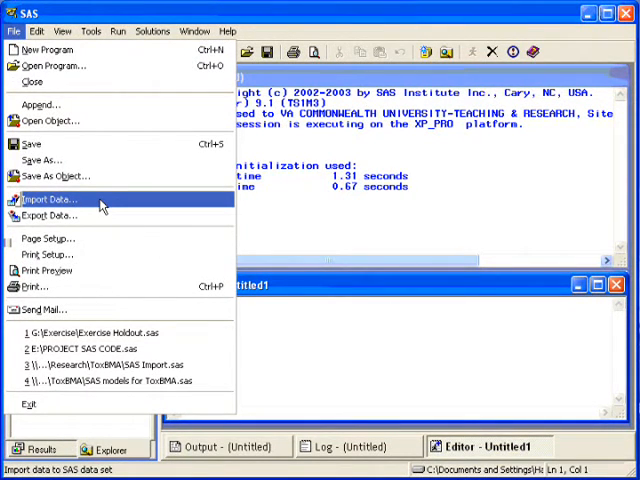
click(48, 200)
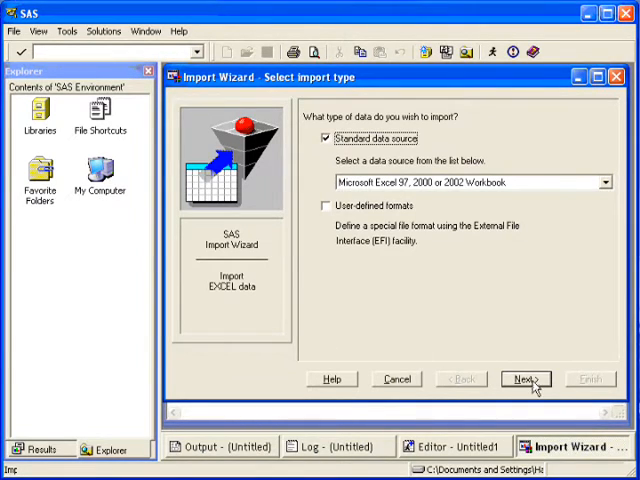
- Browse to the STAT 543 folder and connect the wizard to Headache.xls
click(526, 380)
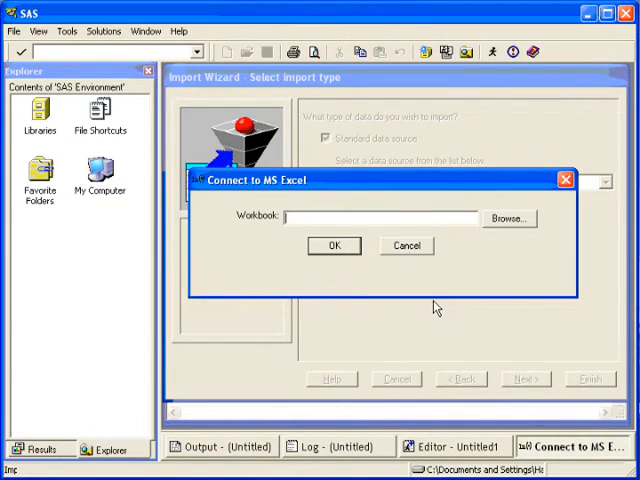
mouse_move(504, 222)
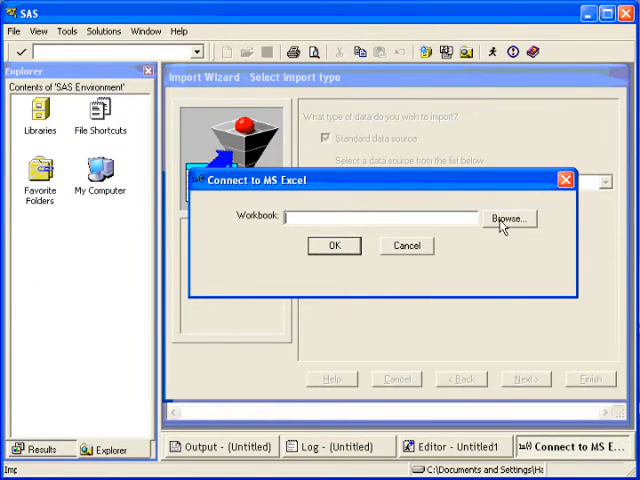
click(508, 218)
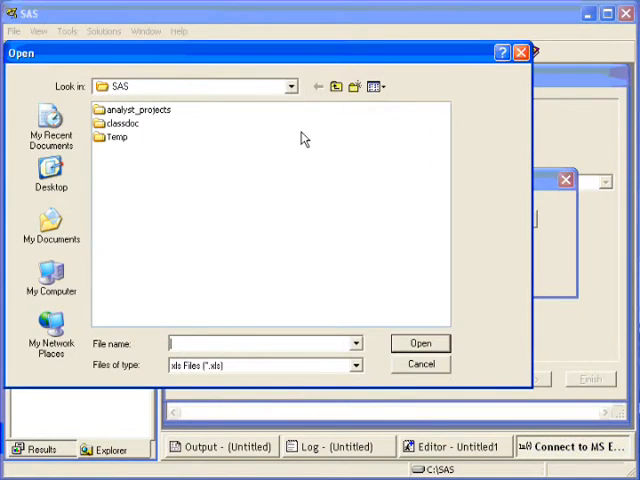
click(292, 86)
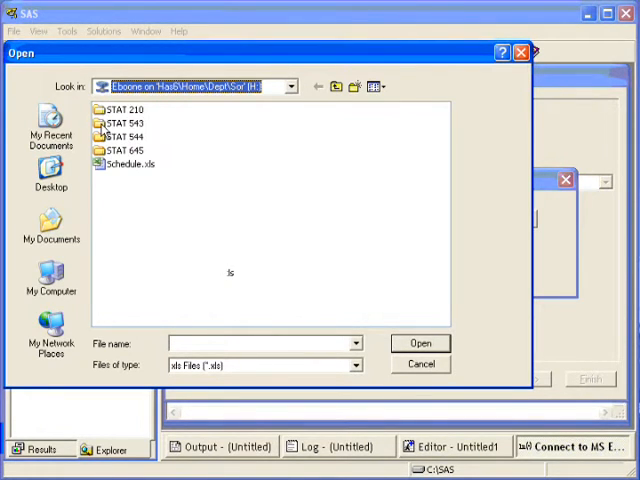
double_click(122, 122)
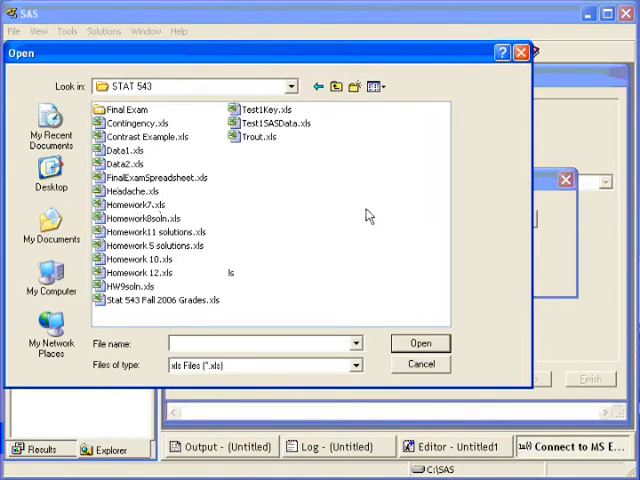
mouse_move(172, 190)
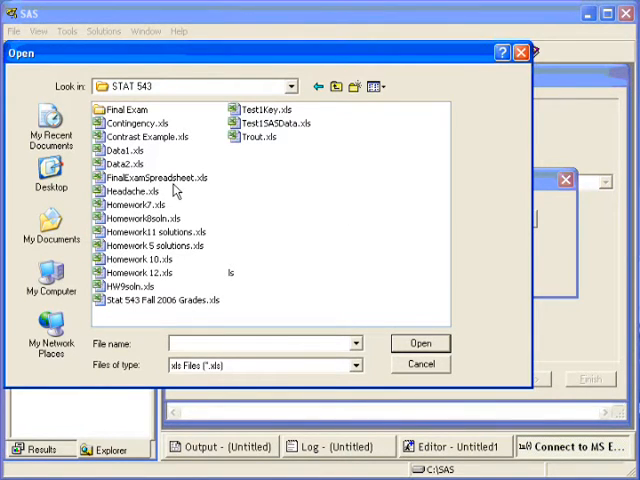
click(132, 192)
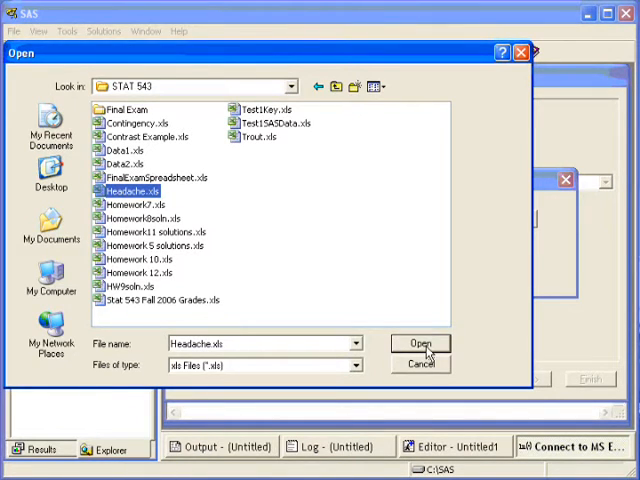
click(420, 344)
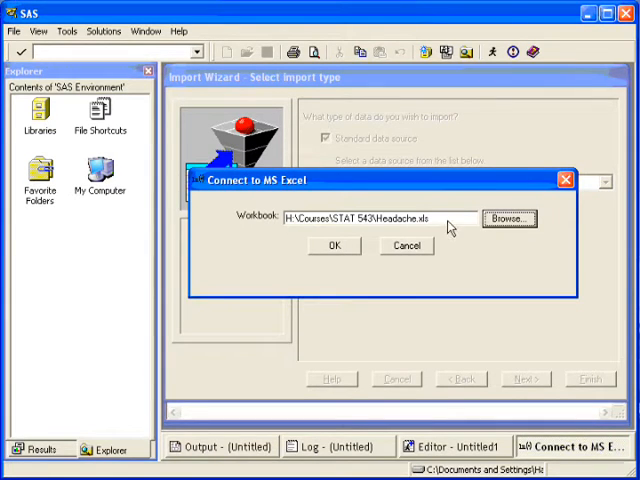
mouse_move(324, 262)
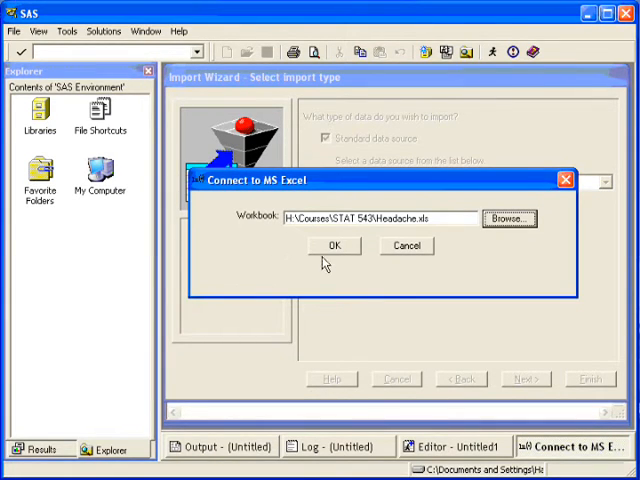
click(334, 246)
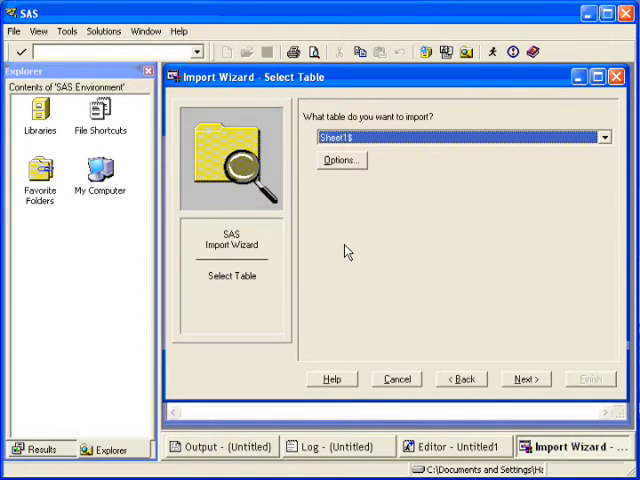
- Keep Sheet1$ as the table to import and continue to the destination page
click(524, 378)
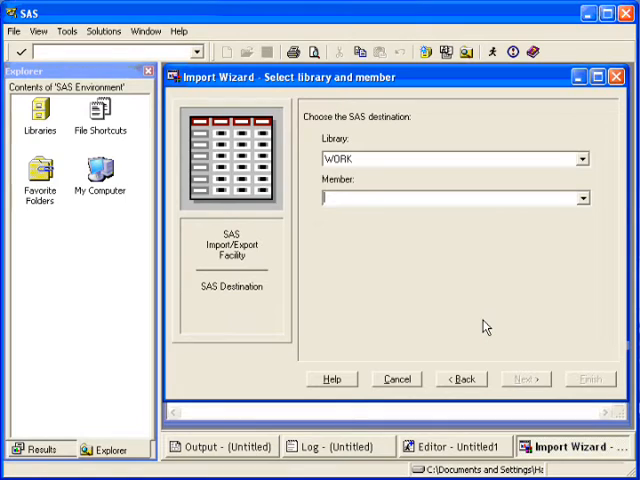
- Name the member headache in library WORK and finish creating WORK.HEADACHE
text(h)
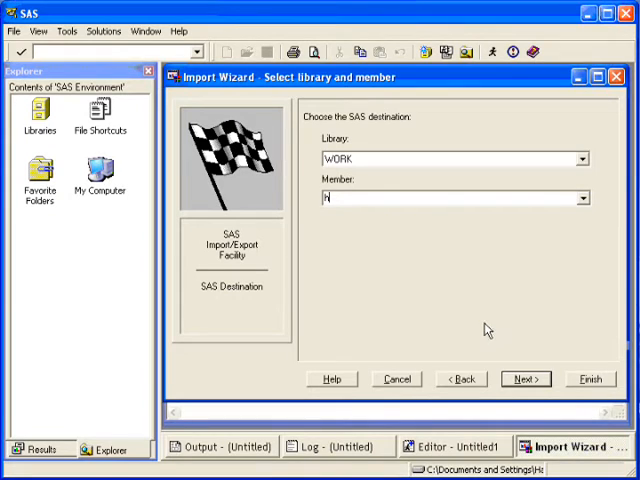
click(396, 378)
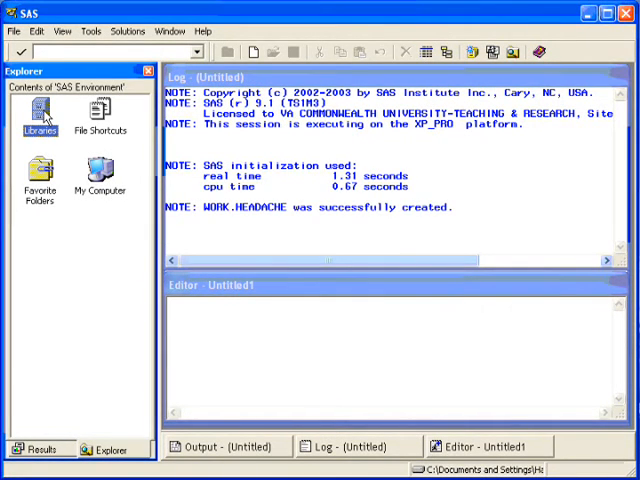
- Open Libraries > Work in the Explorer and browse the Headache dataset in VIEWTABLE
double_click(40, 116)
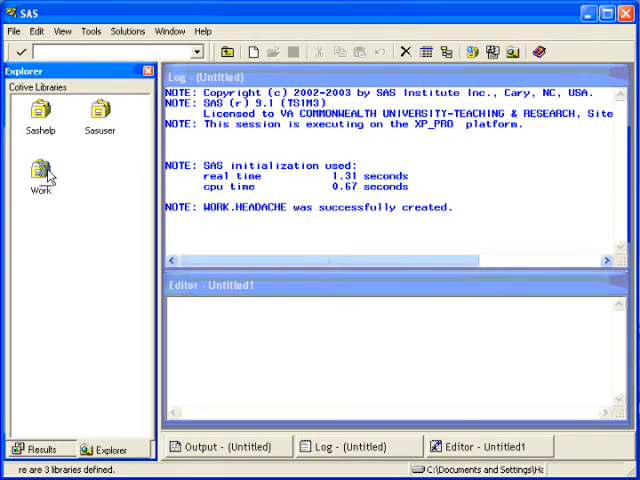
double_click(40, 174)
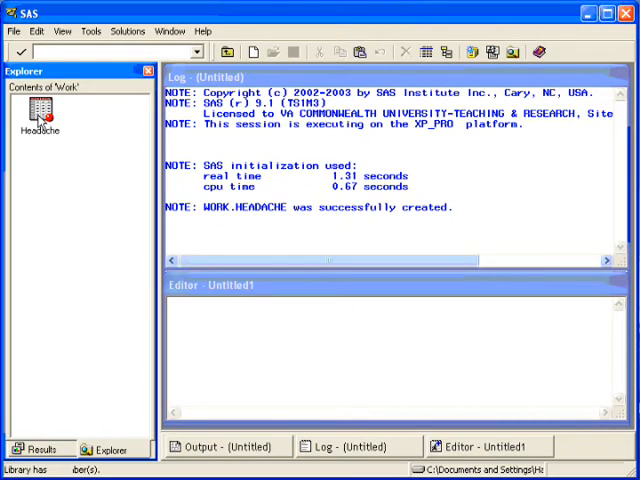
click(40, 110)
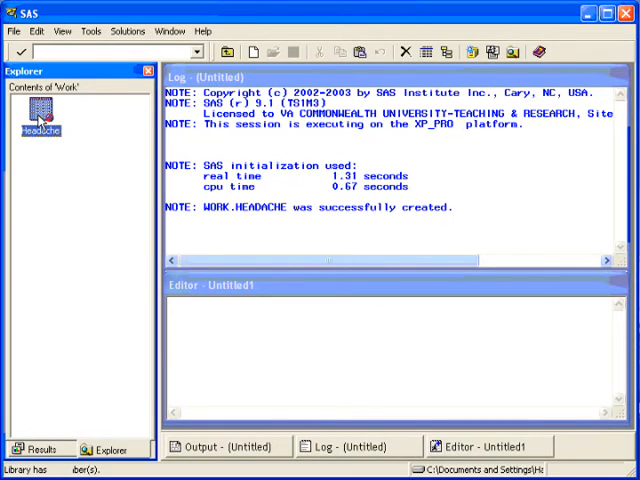
double_click(40, 120)
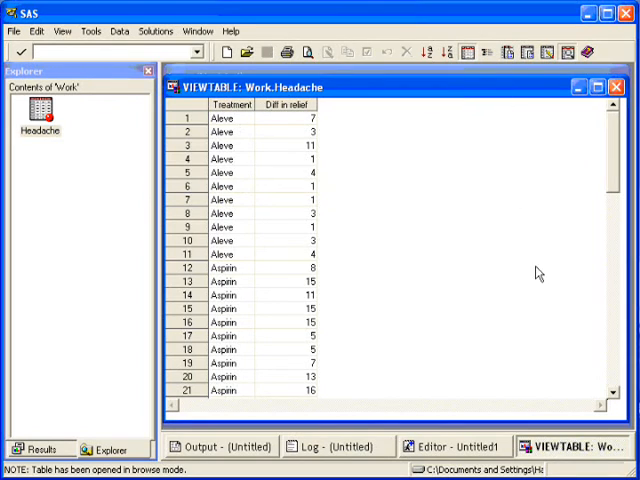
mouse_move(234, 336)
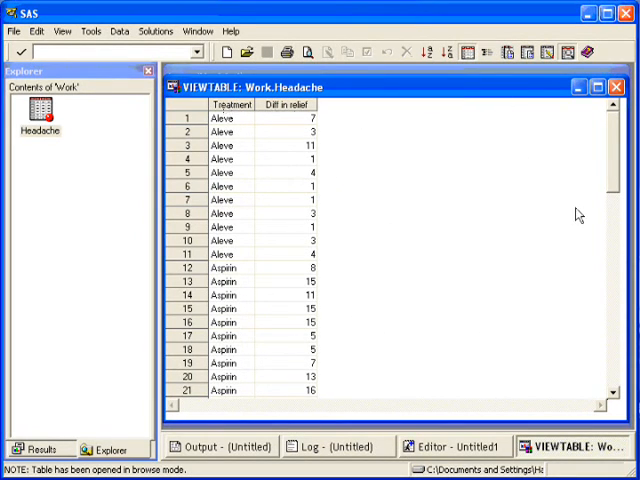
- Scroll the Treatment and relief rows, then bring the Log window forward
scroll(down, 3)
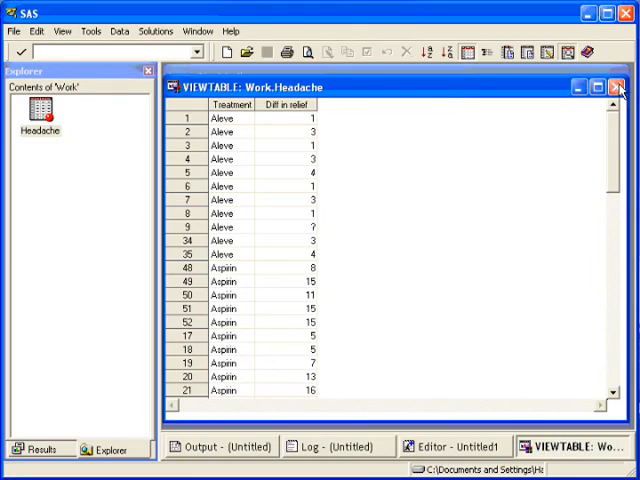
click(620, 88)
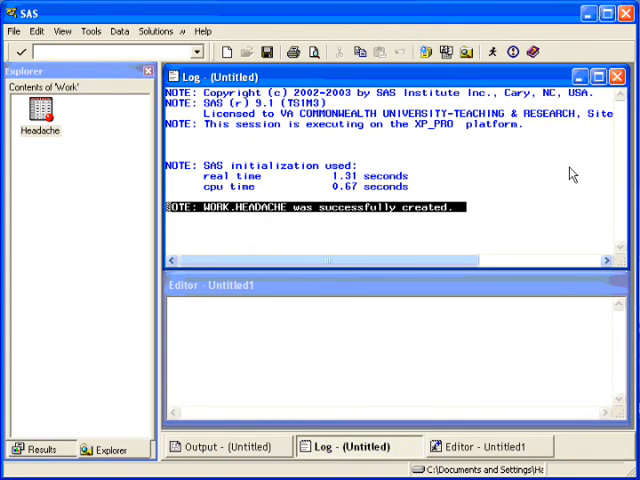